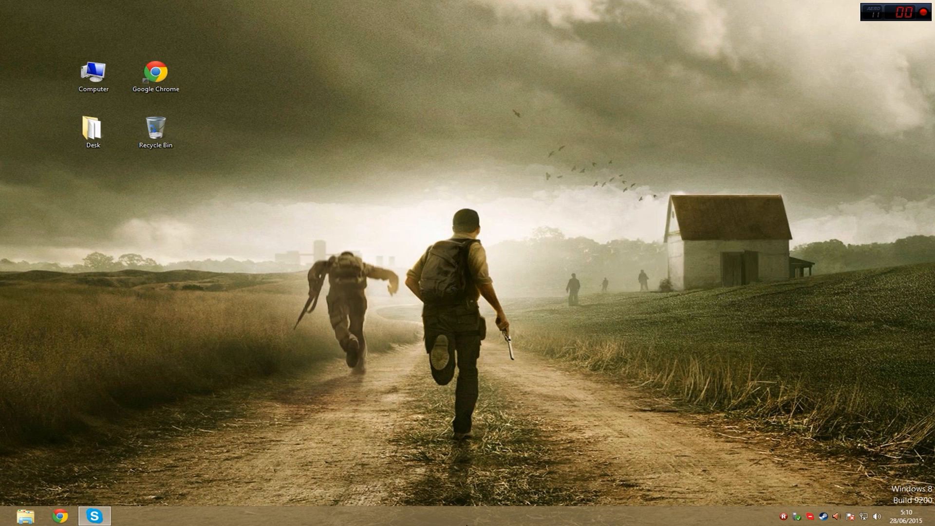
pyautogui.moveTo(241, 232)
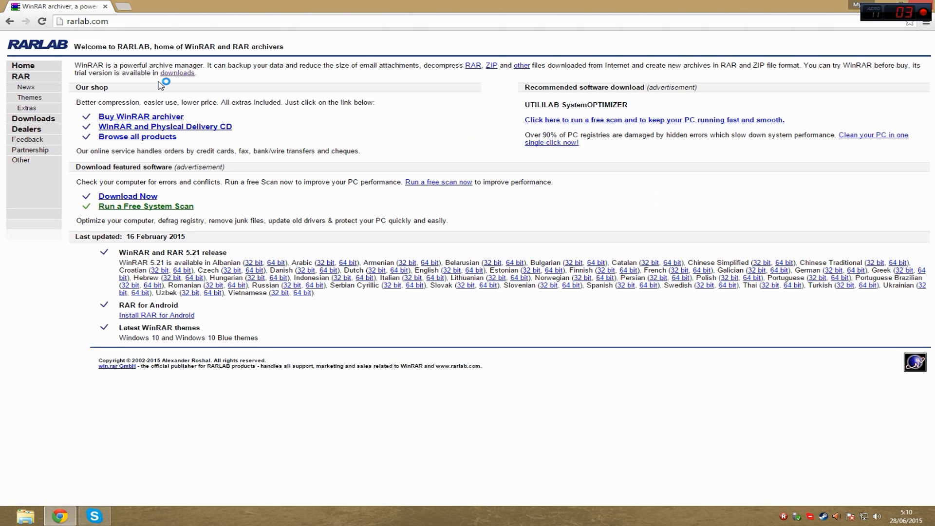
pyautogui.moveTo(54, 119)
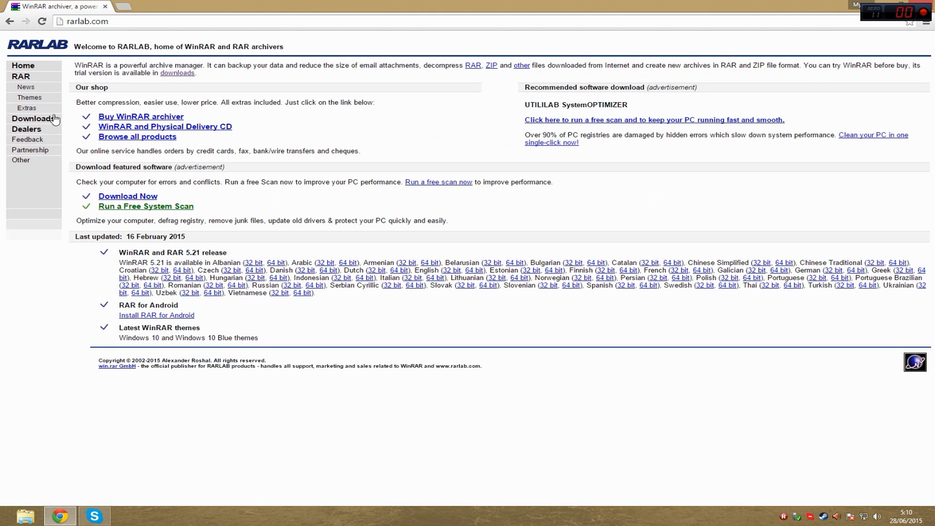
# - Show the rarlab.com Downloads page and the localized WinRAR 5.21 builds list
pyautogui.click(34, 118)
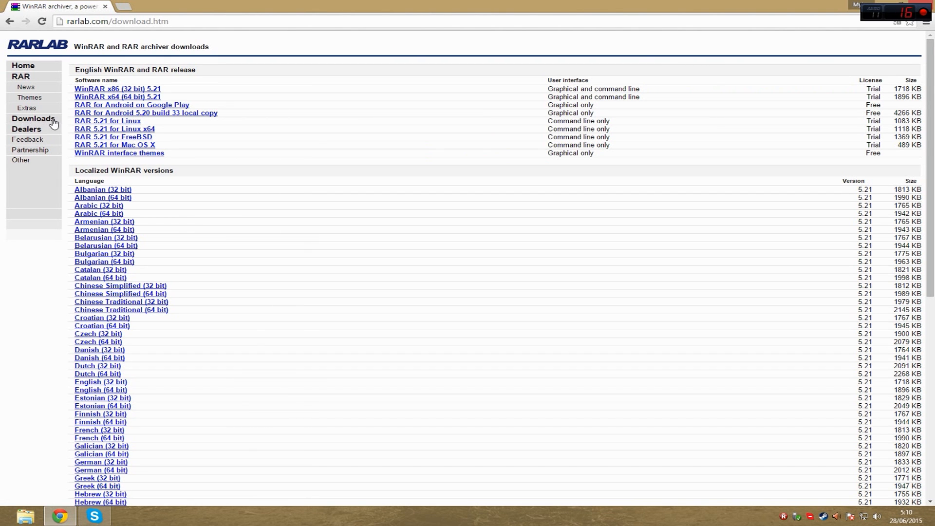
pyautogui.scroll(-3)
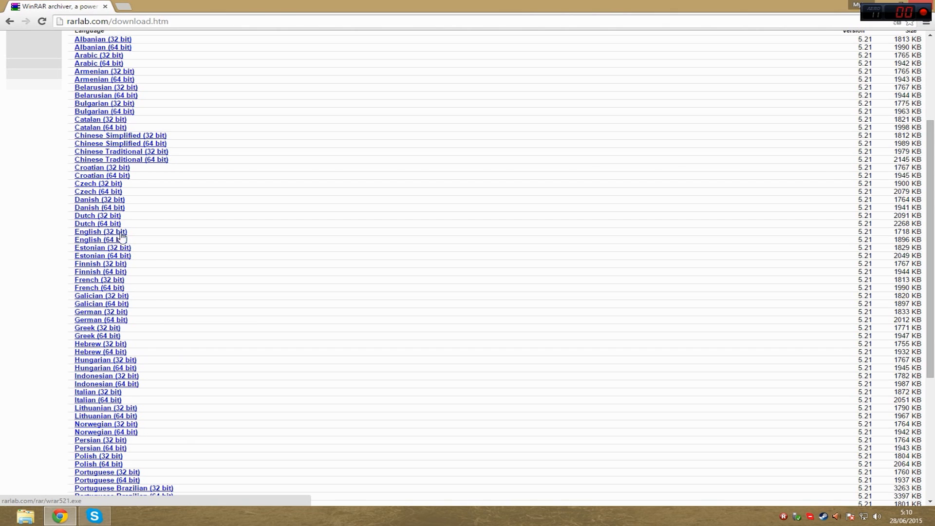
pyautogui.moveTo(102, 239)
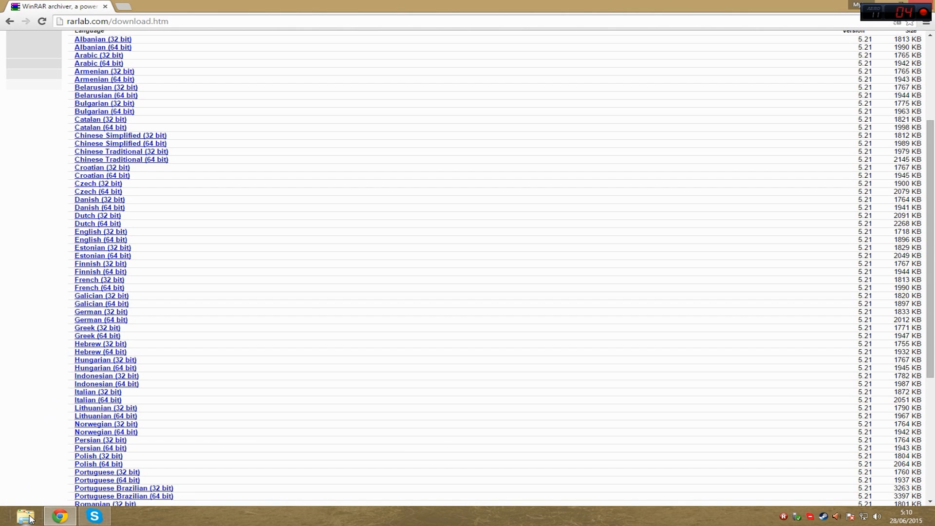
# - Confirm via Computer > Properties that Windows is 64-bit, then download winrar-x64-521.exe
pyautogui.click(25, 516)
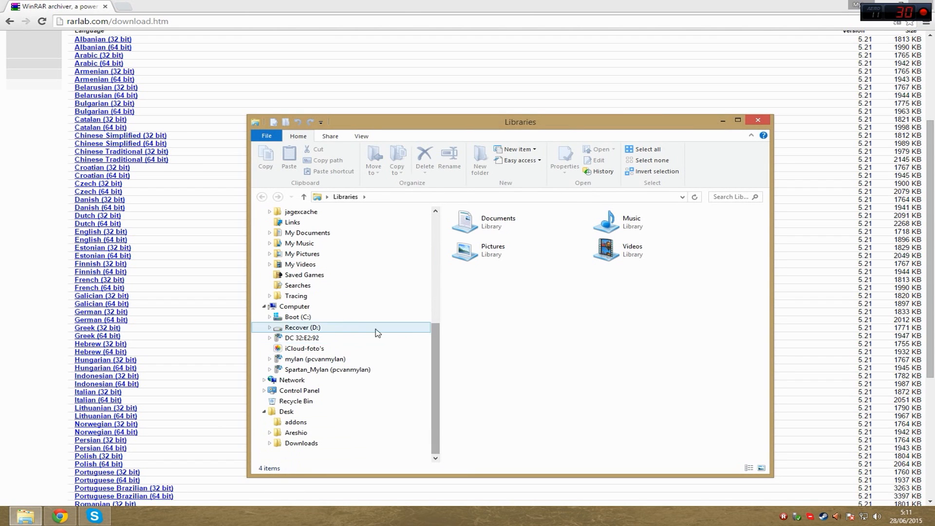
pyautogui.rightClick(294, 306)
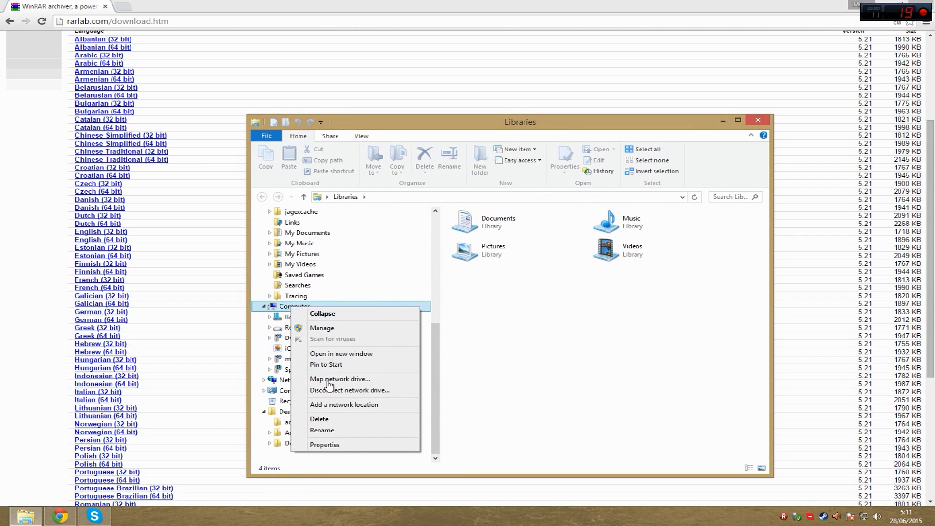
pyautogui.click(325, 444)
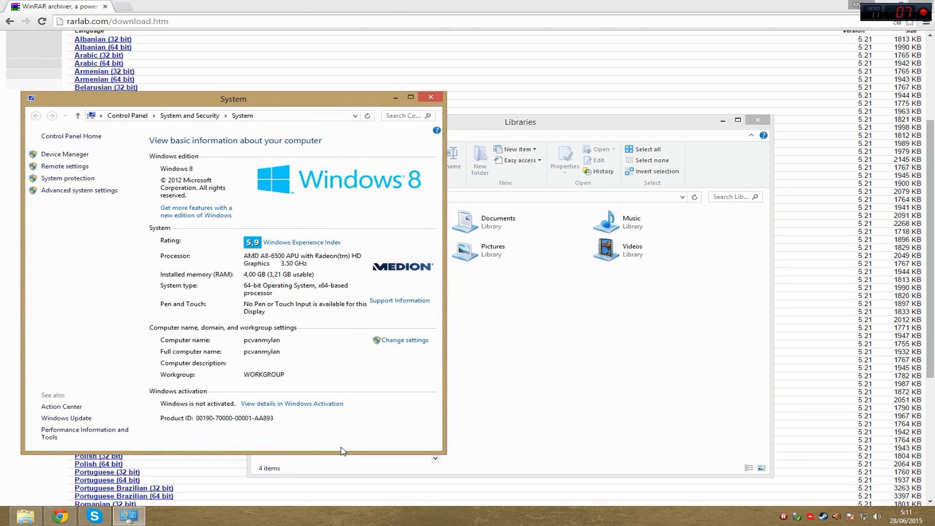
pyautogui.moveTo(170, 298)
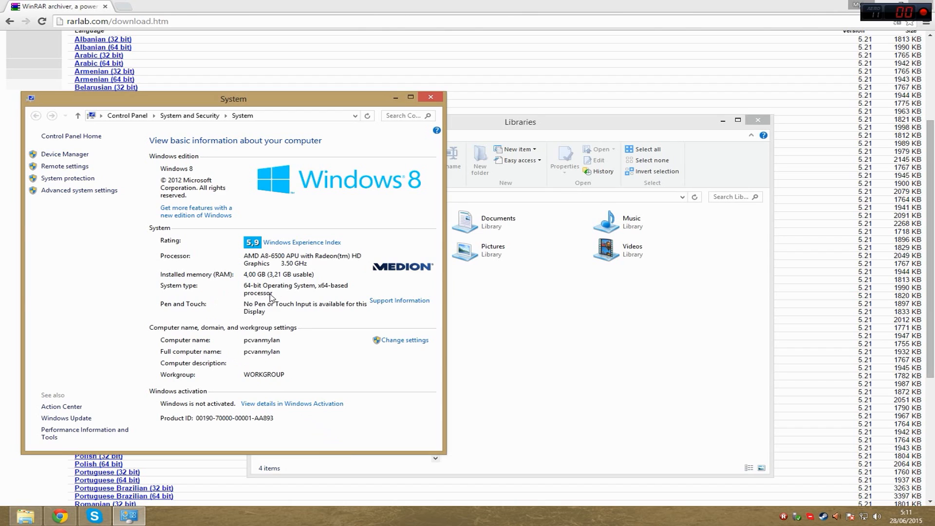
pyautogui.moveTo(244, 293)
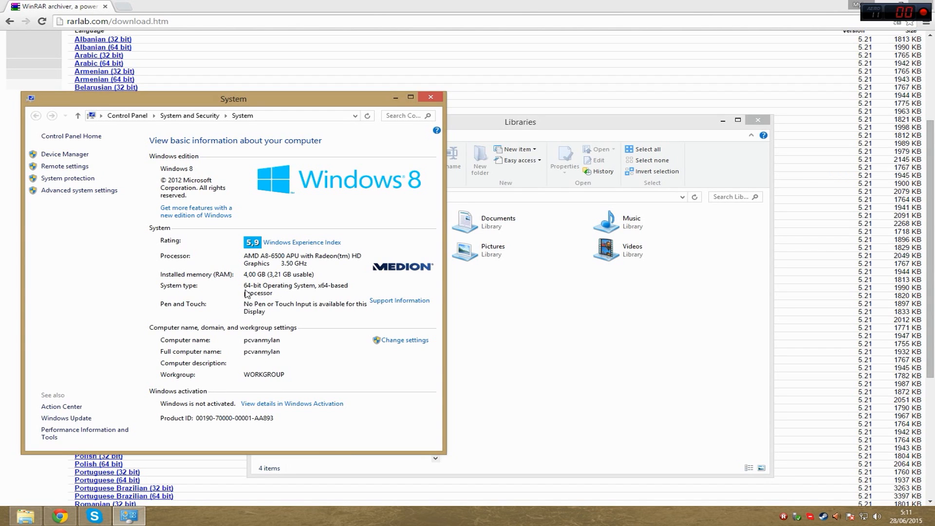
pyautogui.moveTo(251, 294)
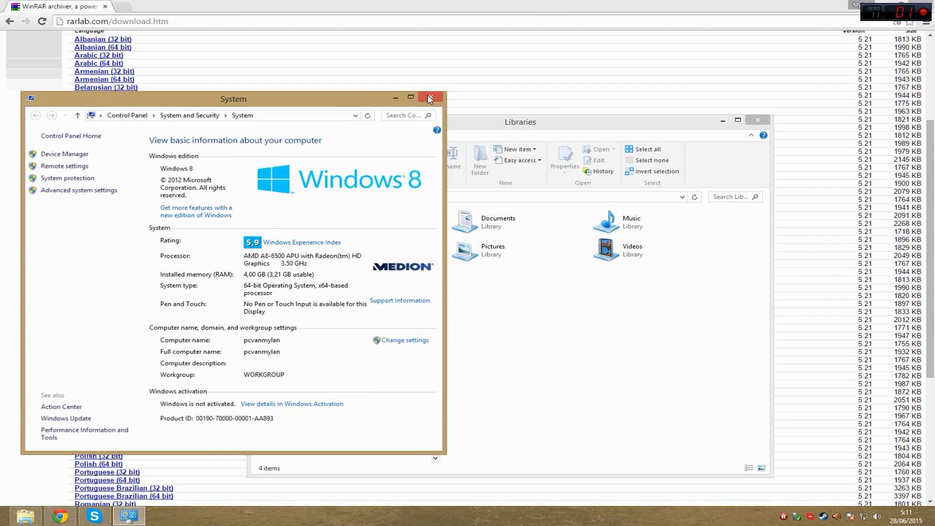
pyautogui.click(429, 97)
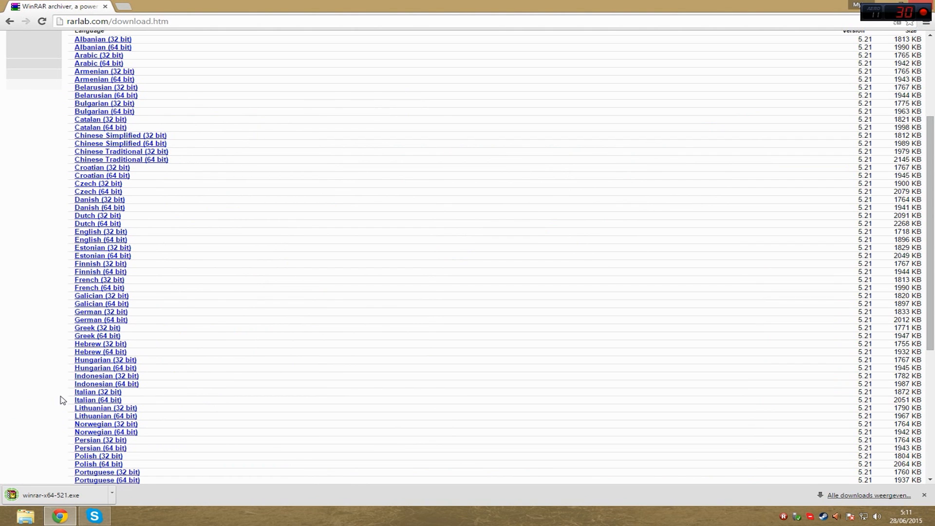
pyautogui.moveTo(32, 489)
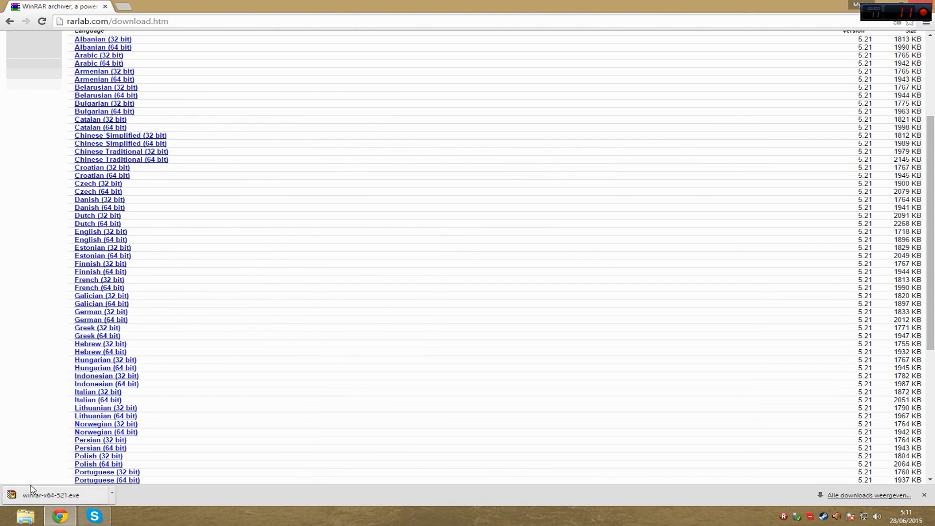
# - Run winrar-x64-521.exe, allow UAC changes and install WinRAR 5.21
pyautogui.click(48, 495)
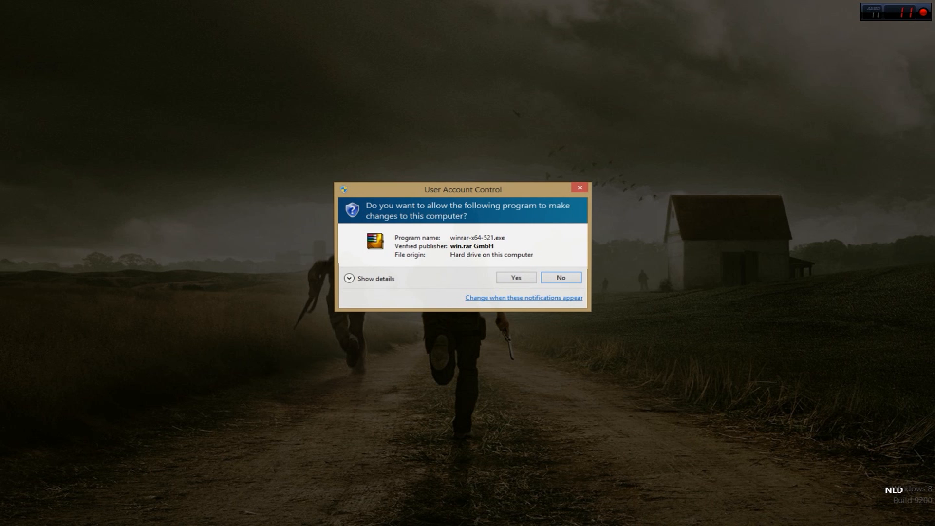
pyautogui.click(515, 278)
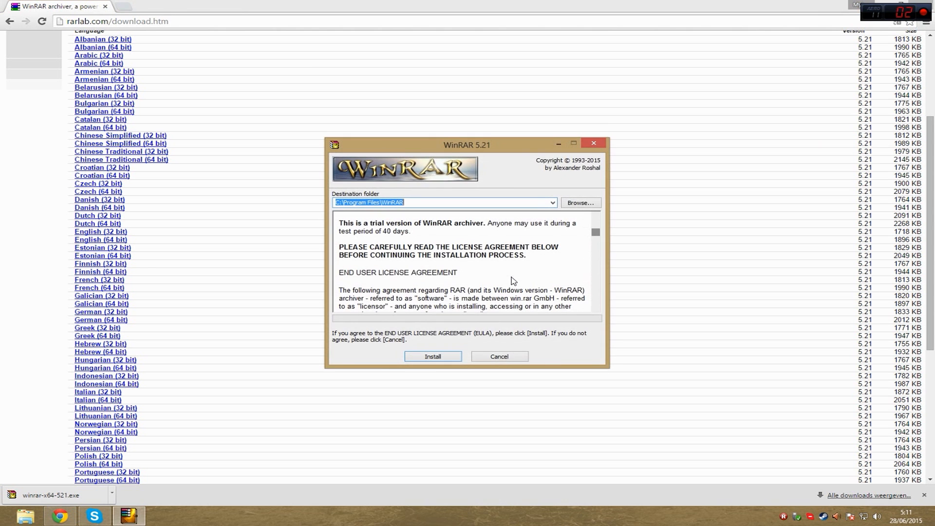
pyautogui.click(432, 357)
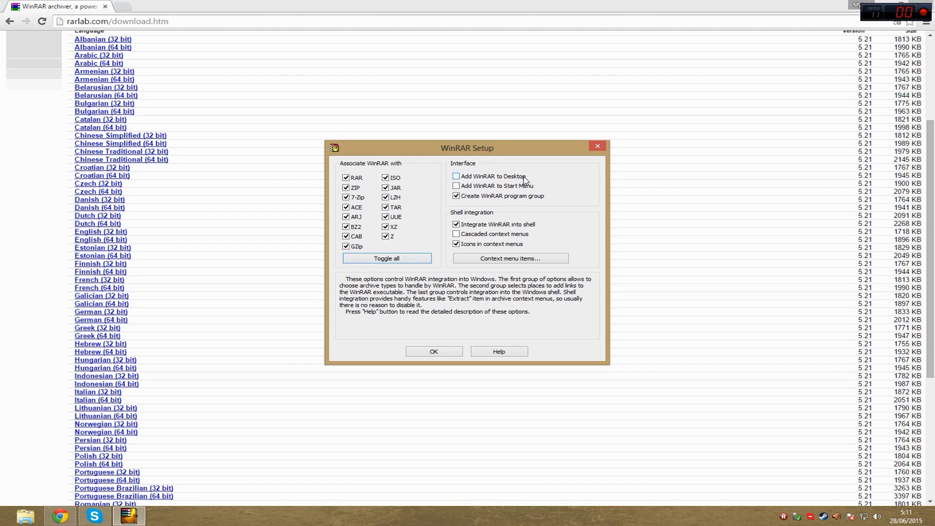
# - Accept the default integration settings and finish setup, showing the WinRAR Start Menu folder
pyautogui.click(456, 176)
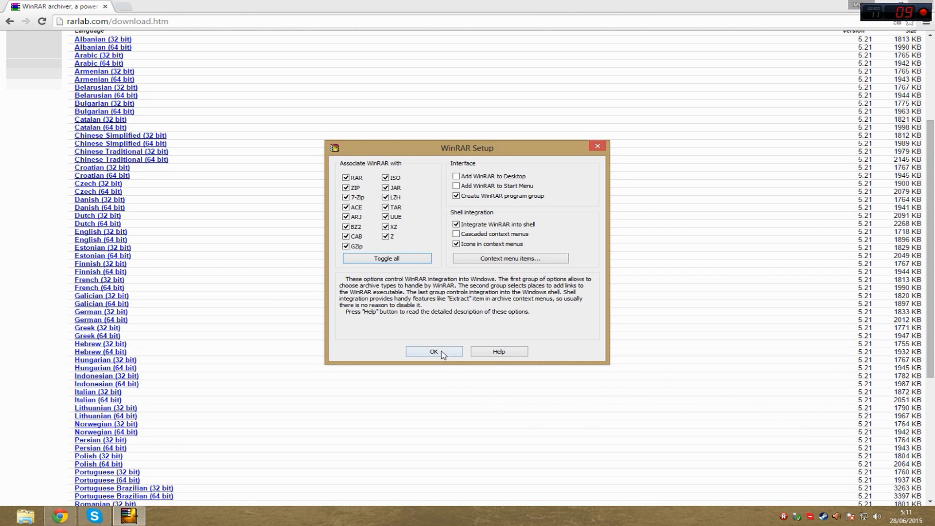
pyautogui.click(434, 352)
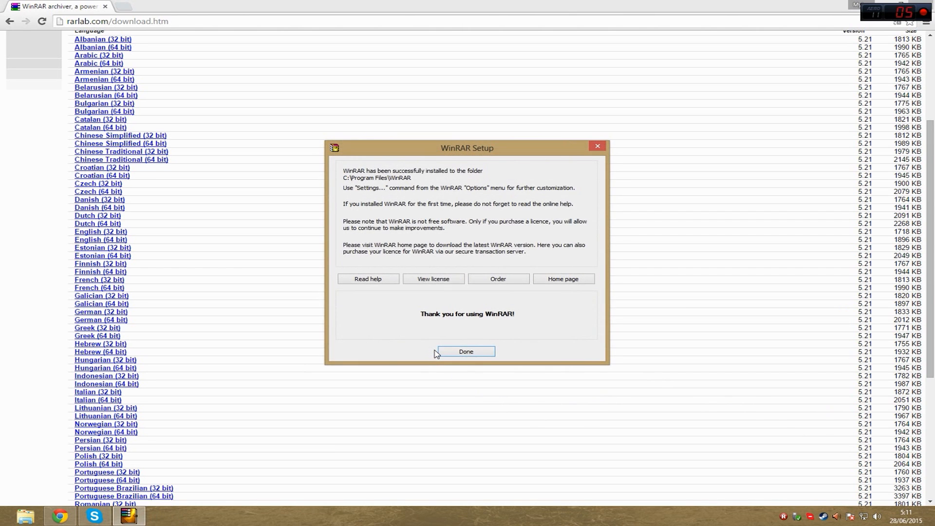
pyautogui.click(466, 352)
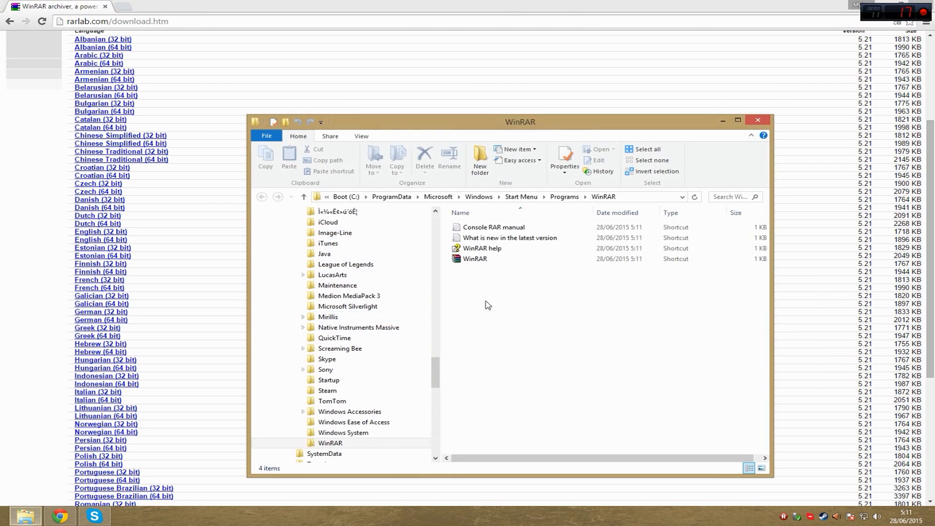
pyautogui.moveTo(735, 326)
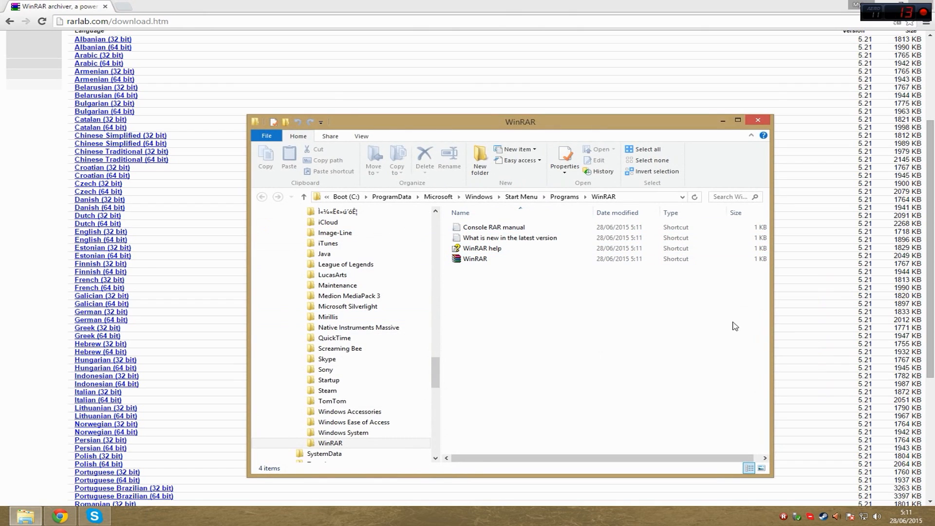
# - Close the WinRAR Start Menu folder, leaving the desktop clear
pyautogui.click(758, 120)
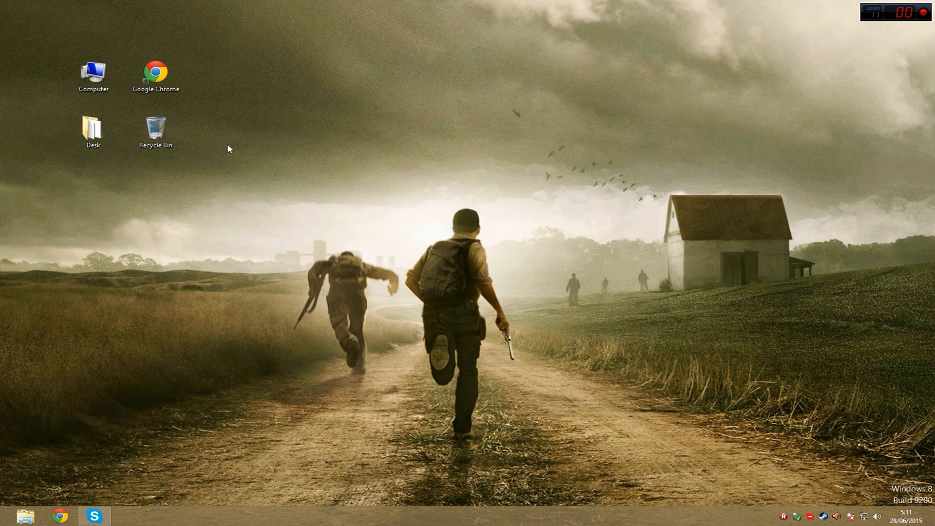
pyautogui.moveTo(239, 248)
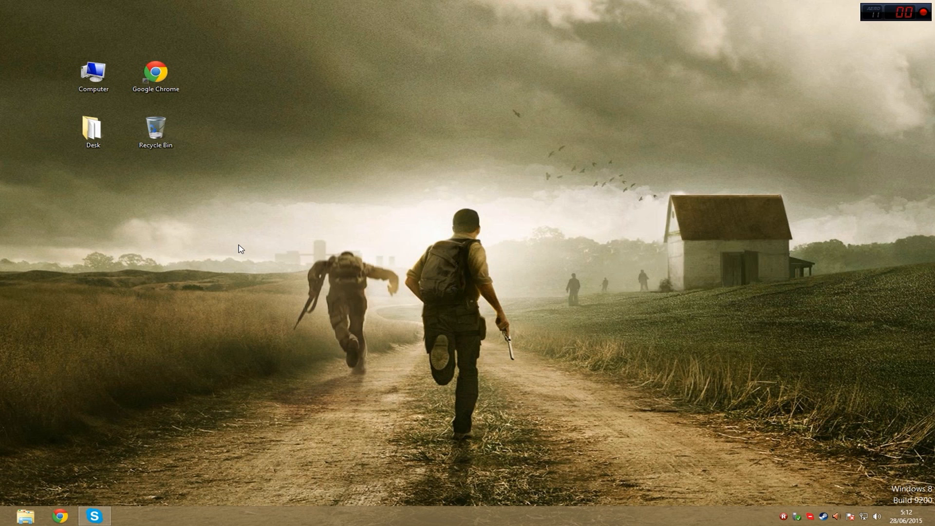
pyautogui.moveTo(285, 466)
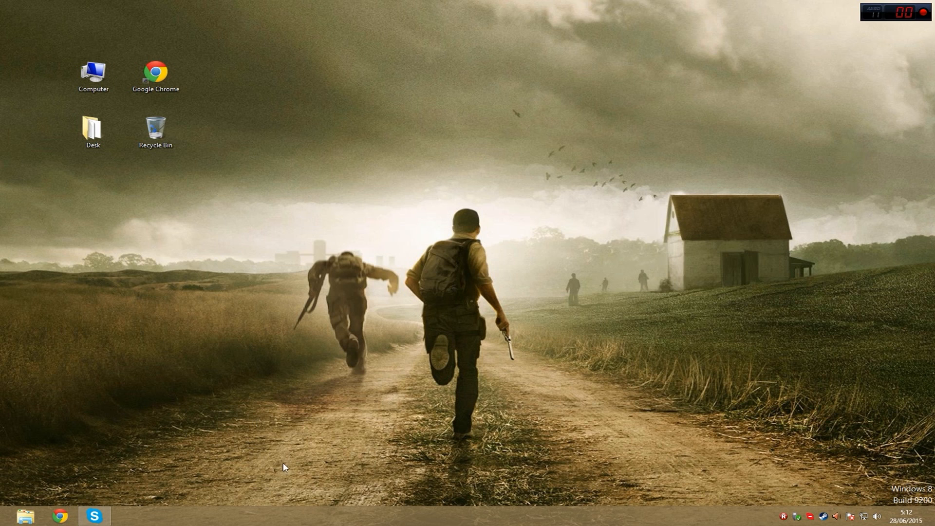
pyautogui.moveTo(220, 377)
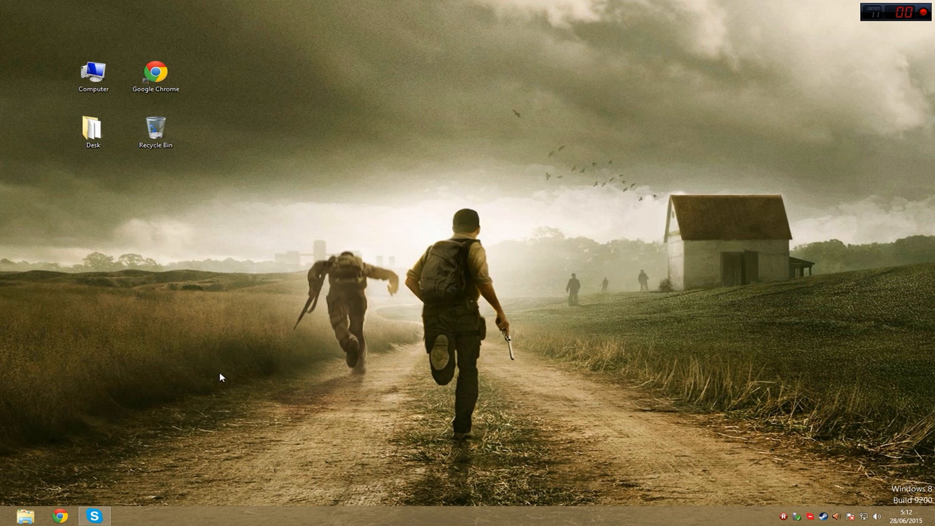
pyautogui.moveTo(401, 439)
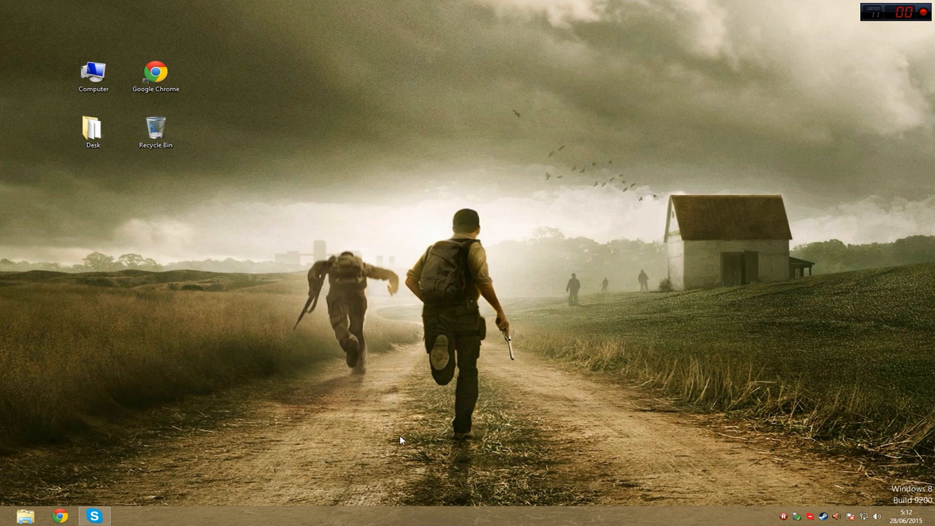